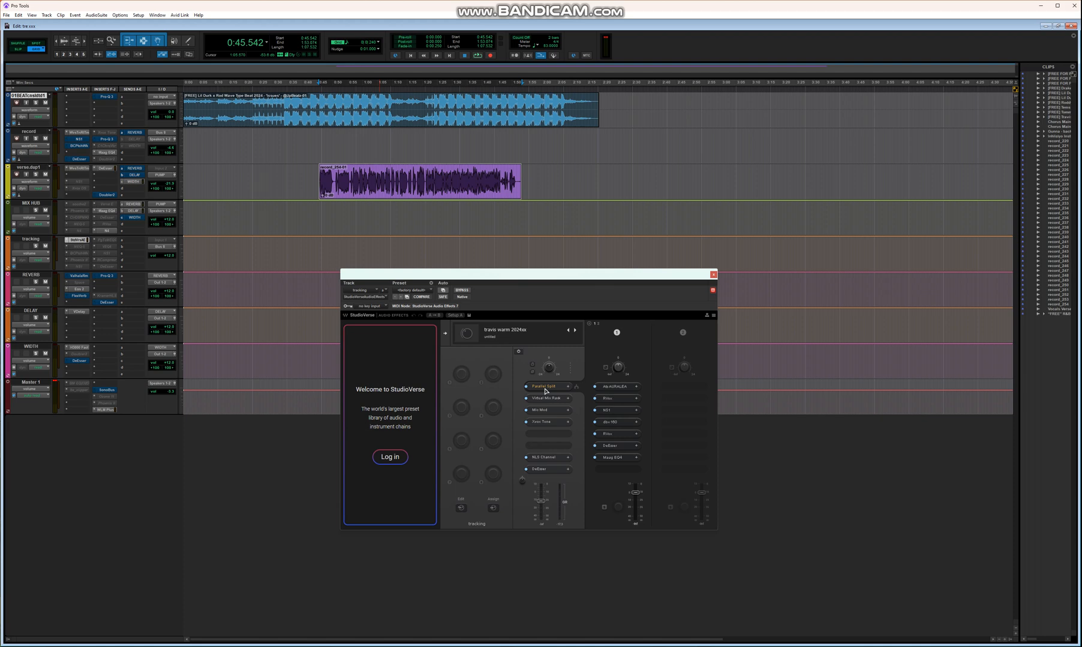
mouse_move(613, 393)
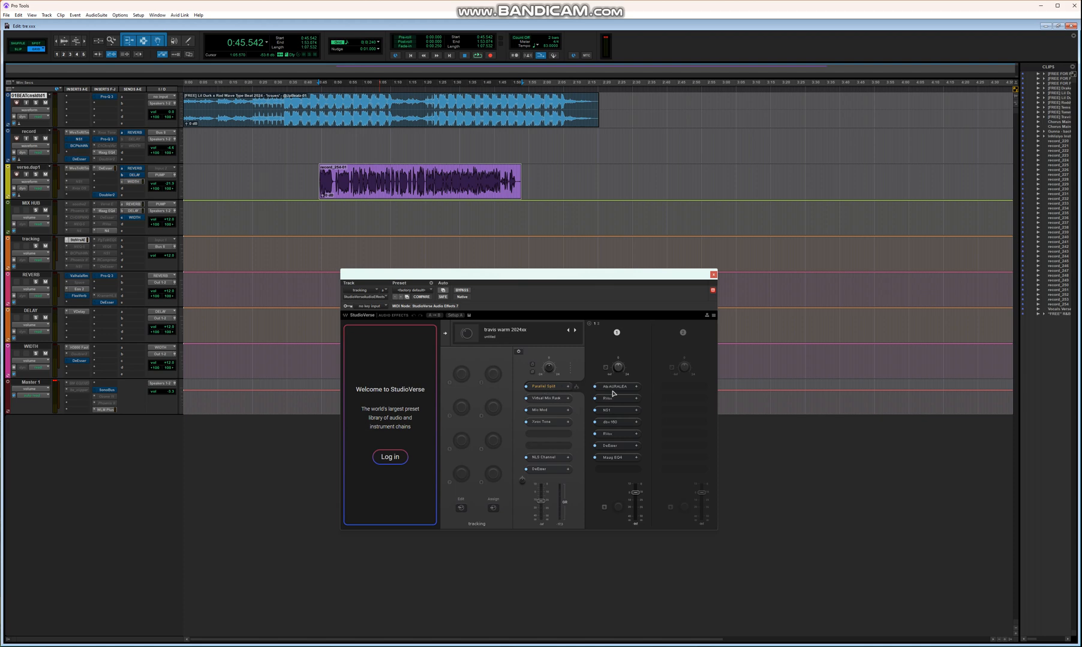
Step: Inspect the AURALEAK and dbx 160 compressors, then raise the RVox compression amount
left_click(613, 386)
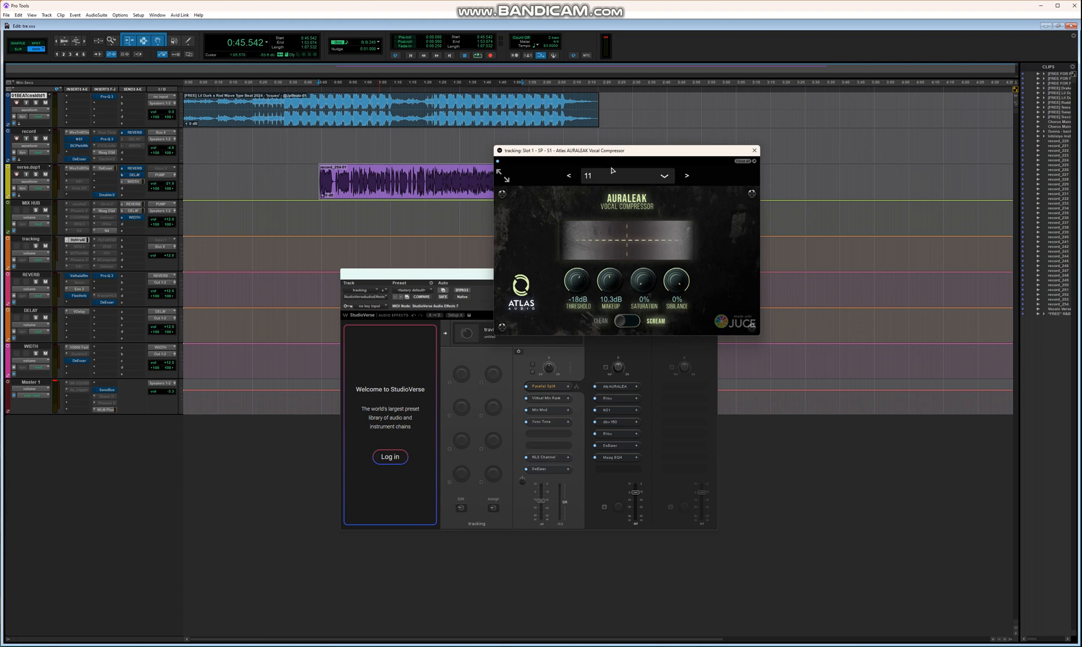
mouse_move(649, 314)
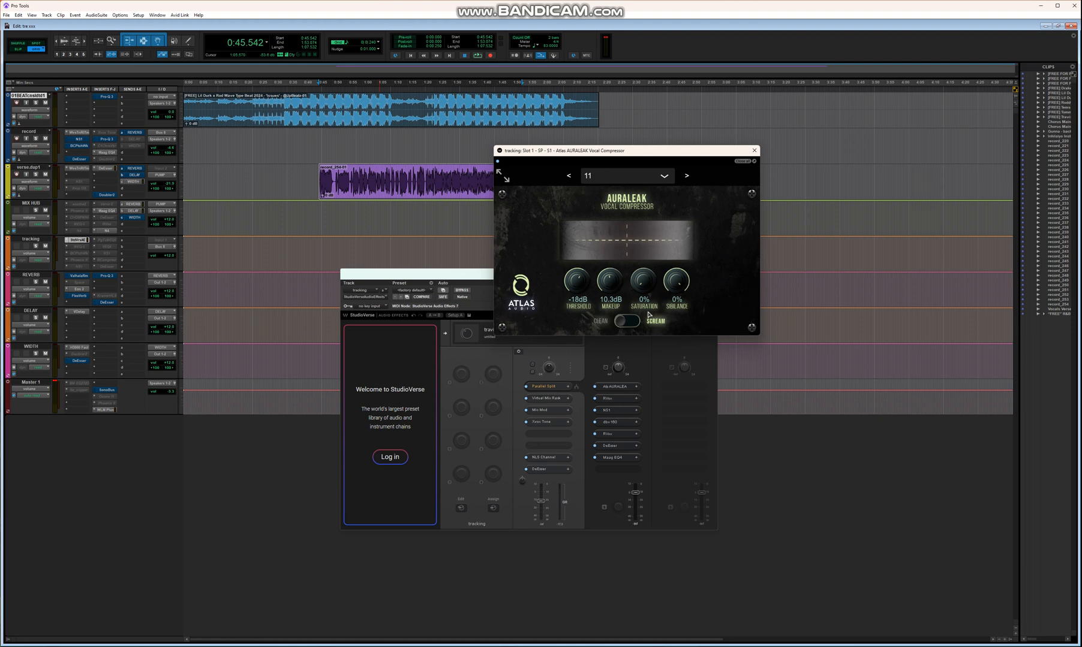
left_click(753, 150)
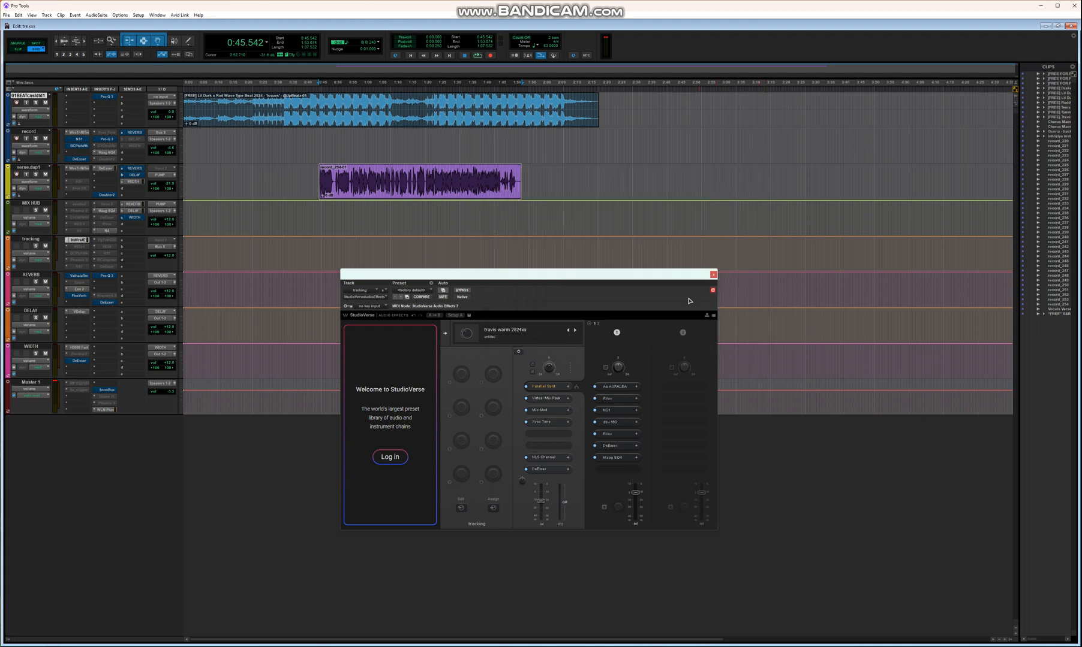
left_click(606, 398)
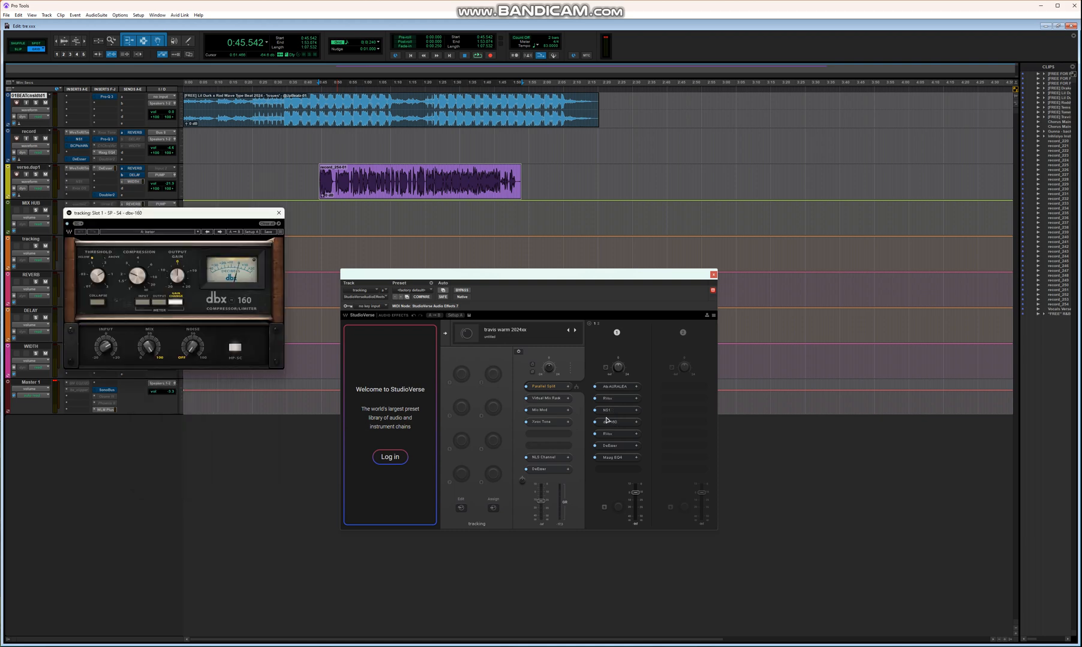
mouse_move(605, 421)
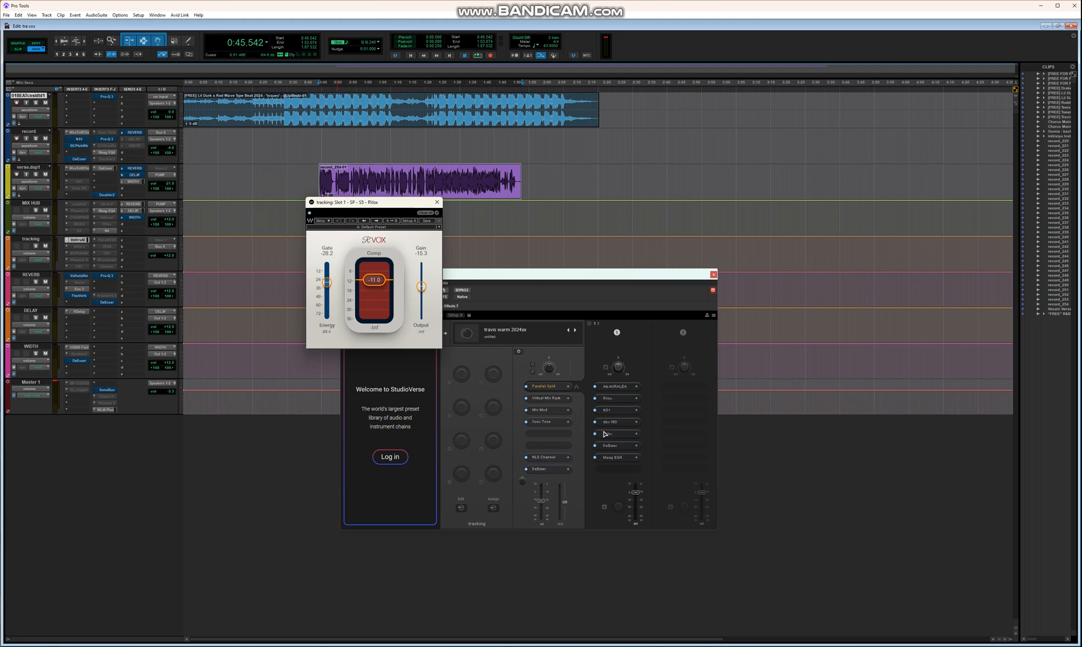
mouse_move(611, 397)
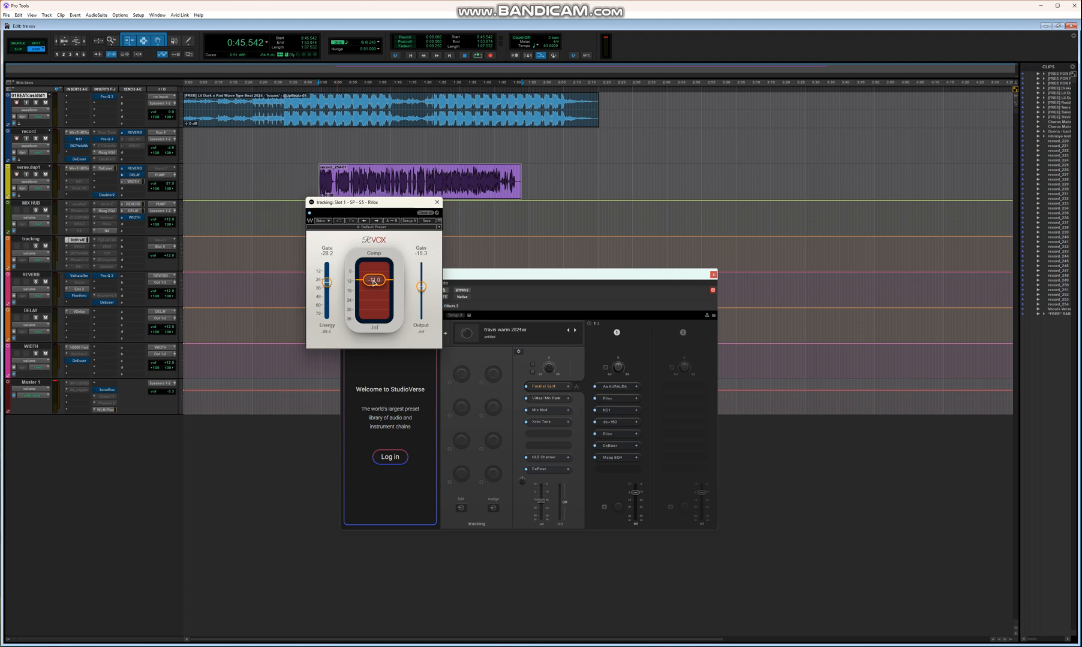
left_click_drag(372, 279, 369, 292)
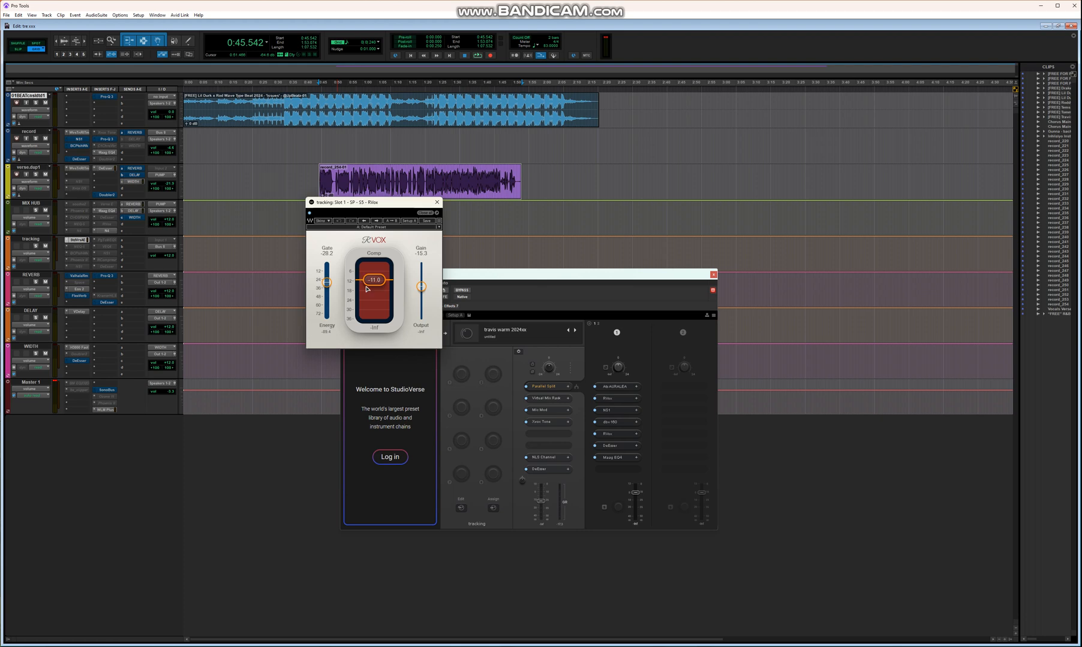
mouse_move(377, 291)
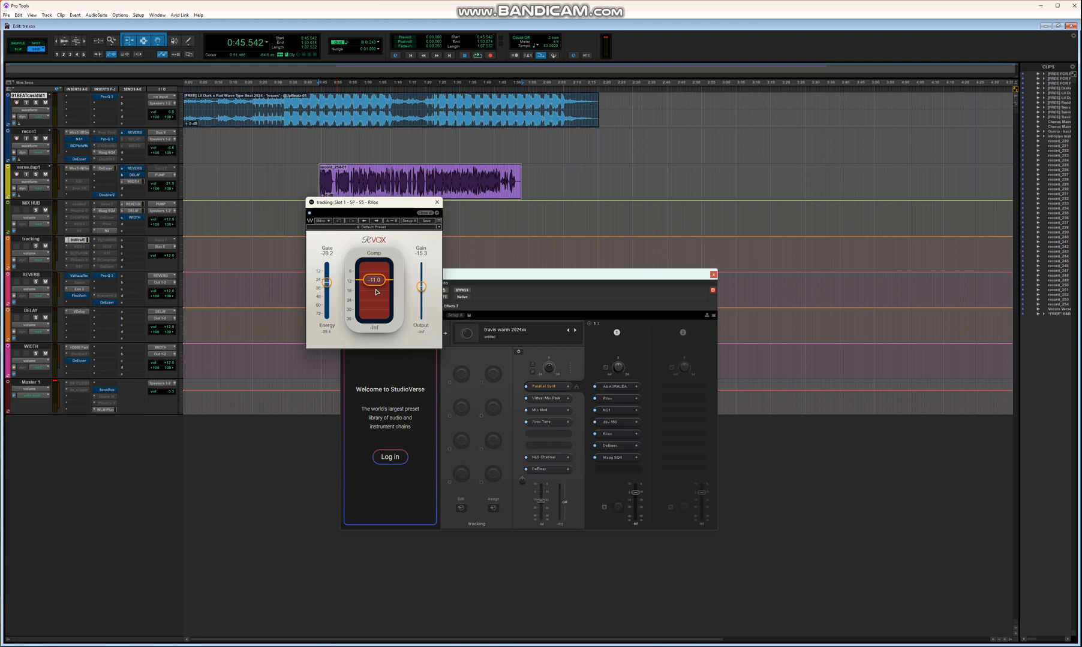
mouse_move(378, 300)
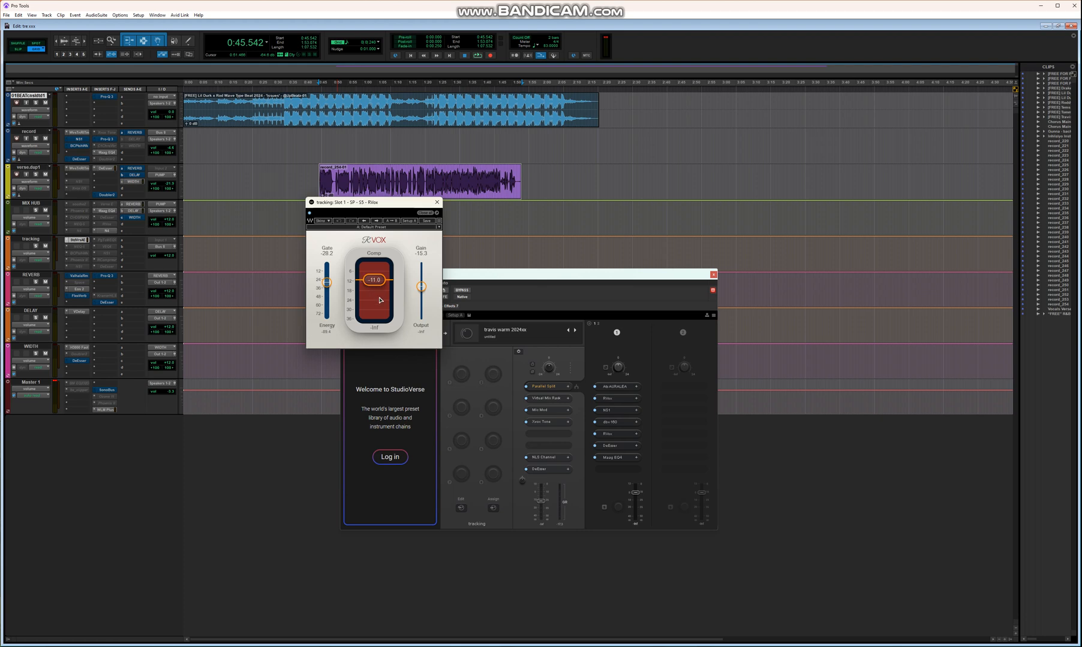
mouse_move(493, 330)
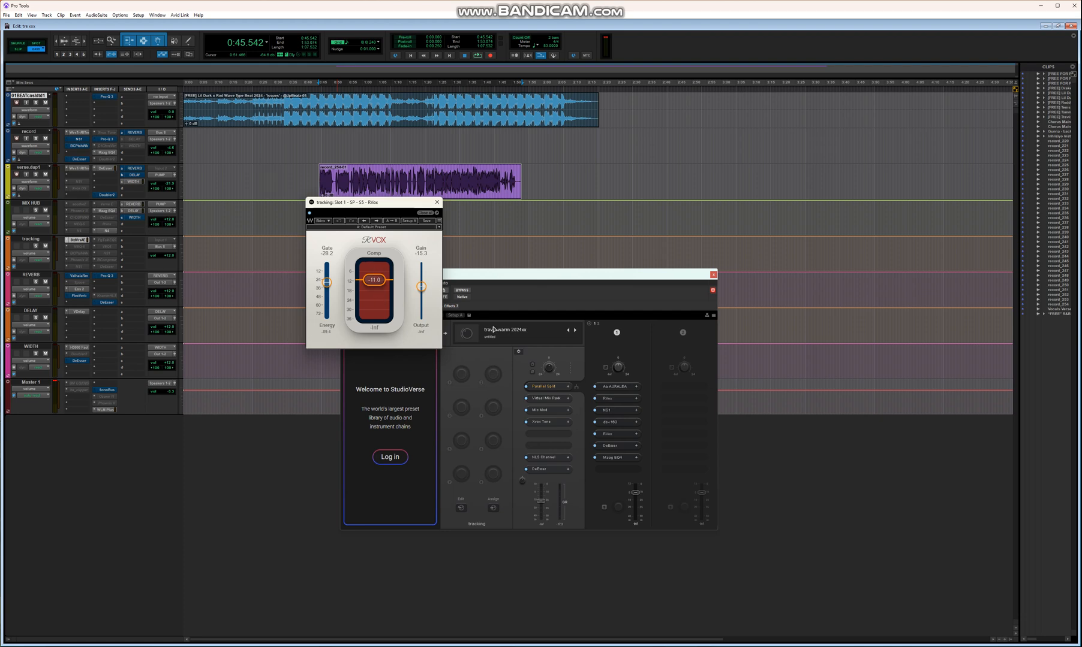
Step: Bring up the Waves DeEsser and the Virtual Mix Rack from the tracking chain
left_click(609, 446)
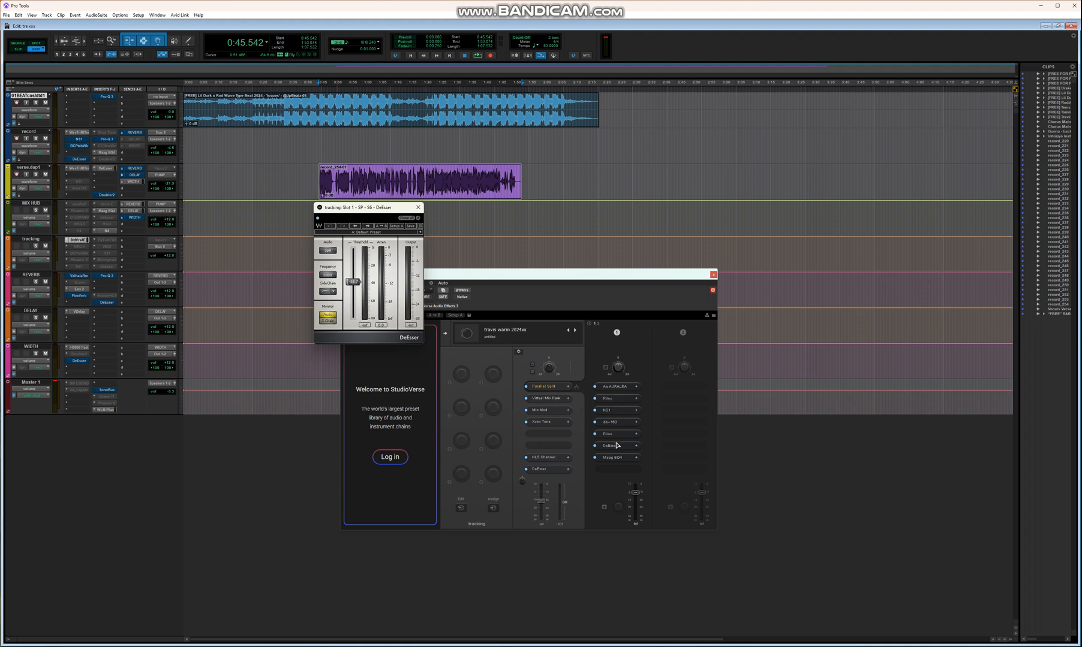
mouse_move(619, 443)
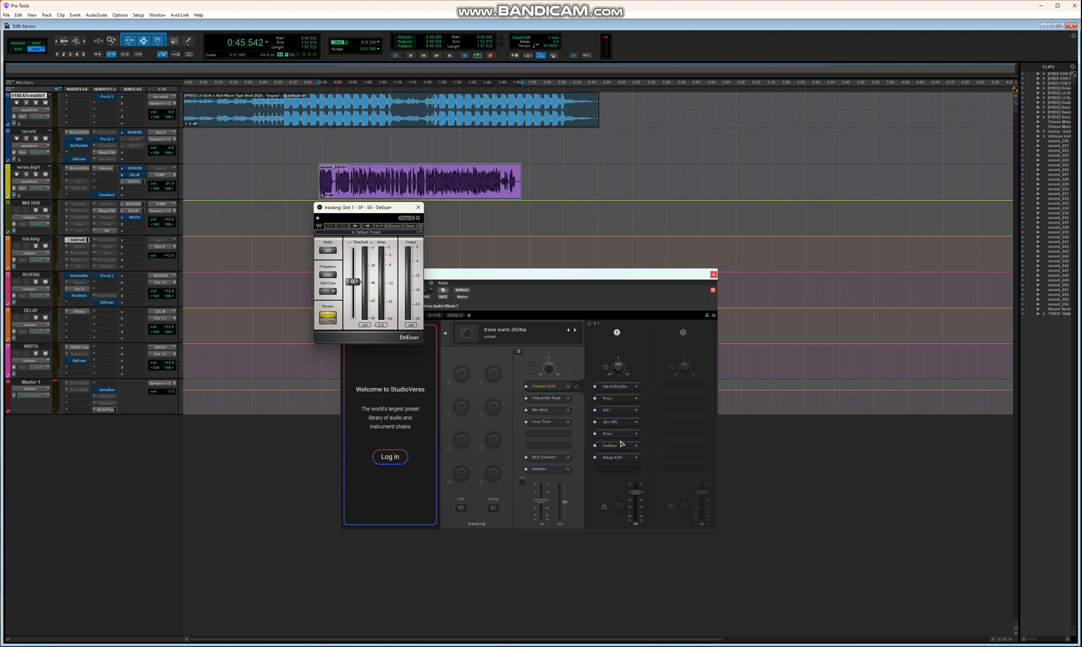
left_click(613, 456)
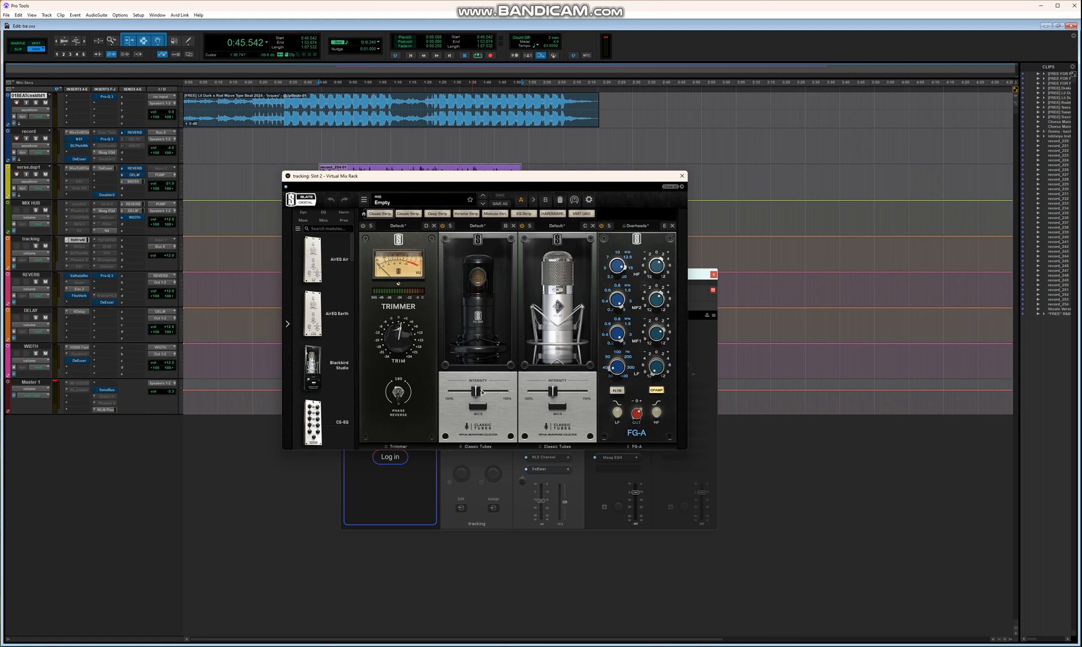
mouse_move(398, 250)
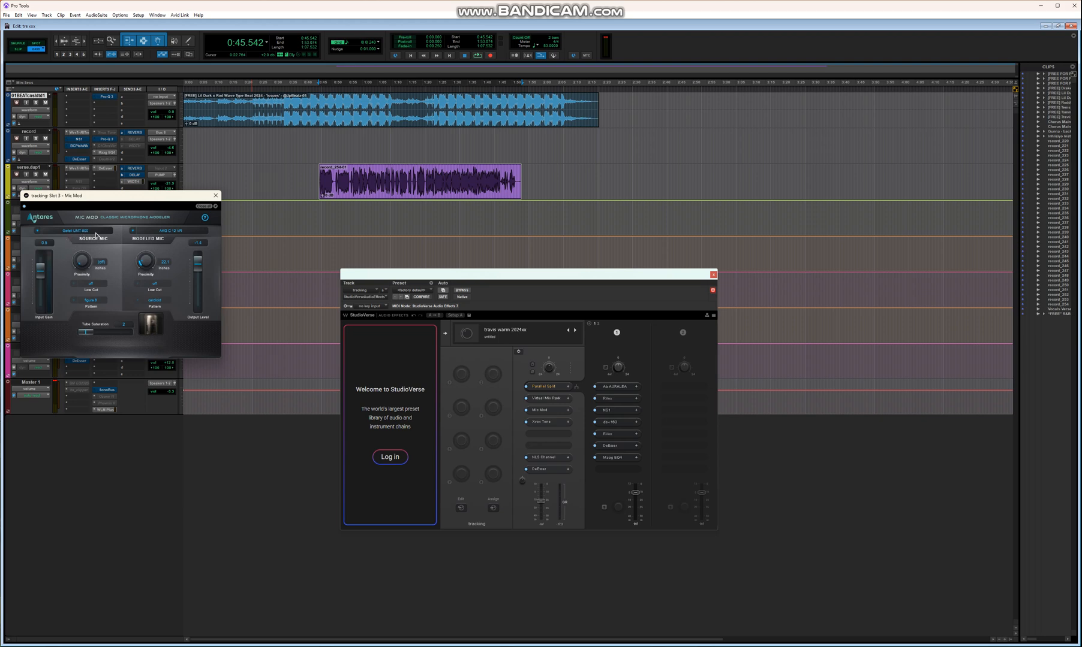
mouse_move(166, 235)
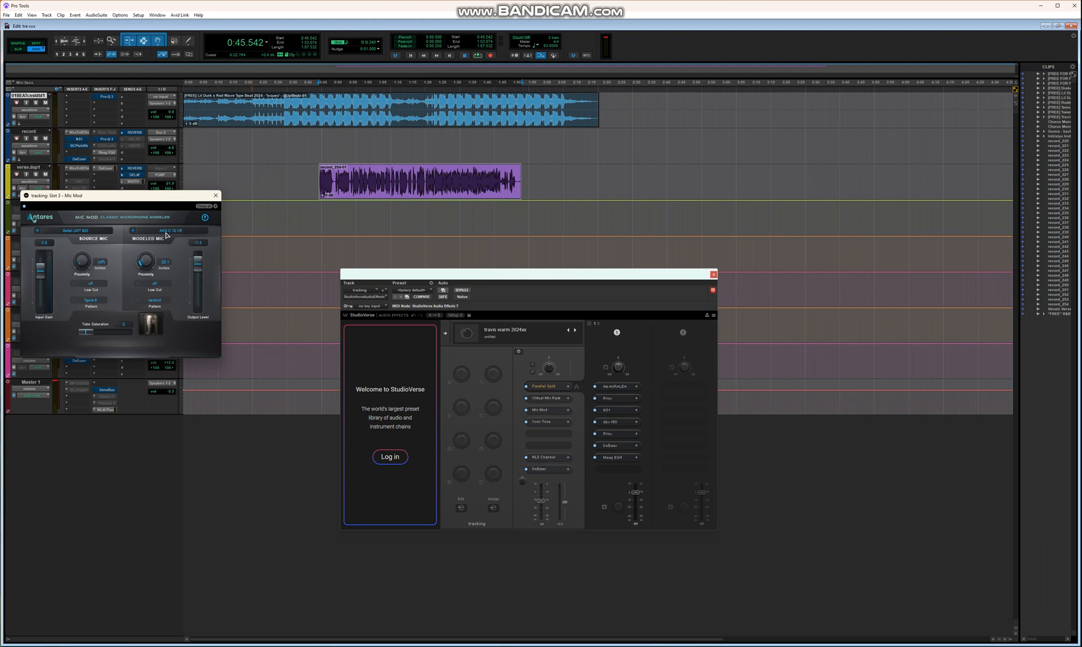
mouse_move(184, 235)
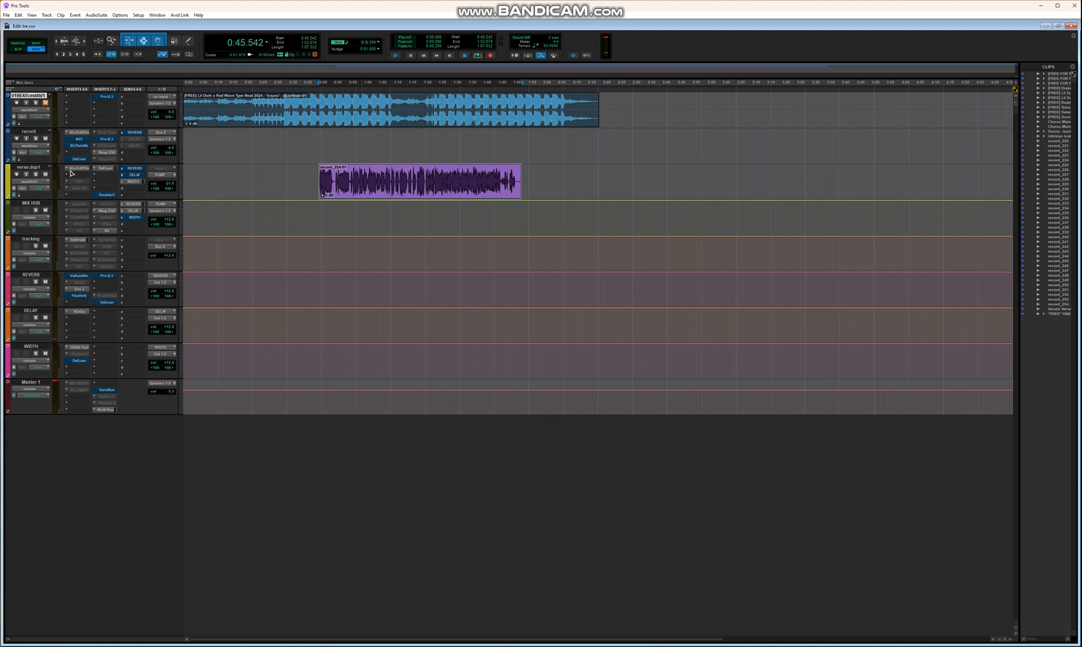
left_click(76, 170)
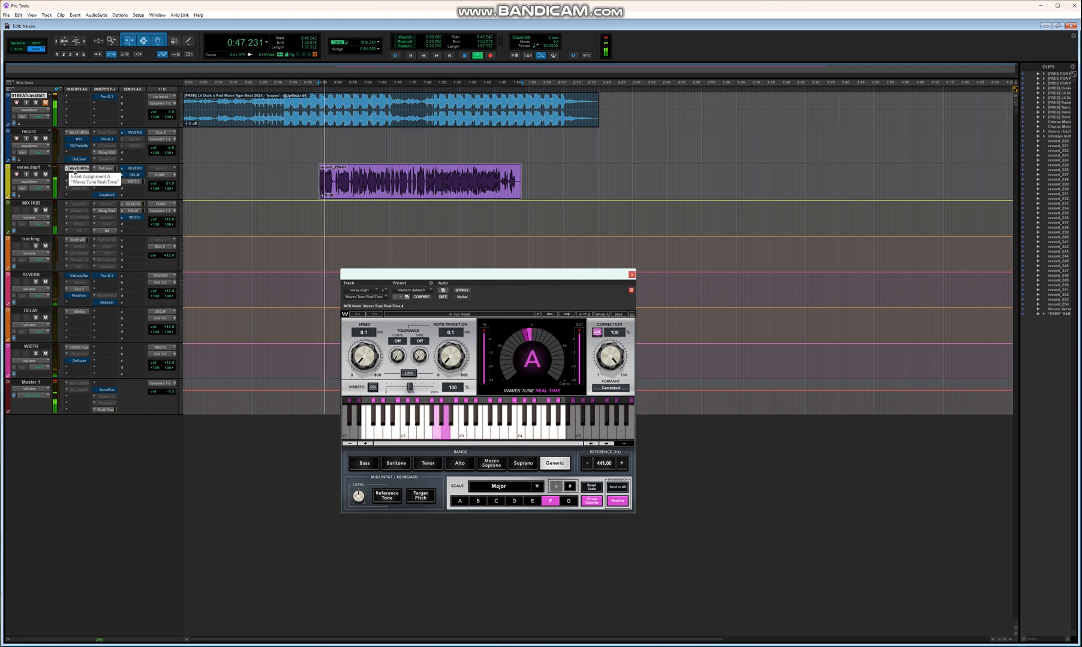
left_click(106, 168)
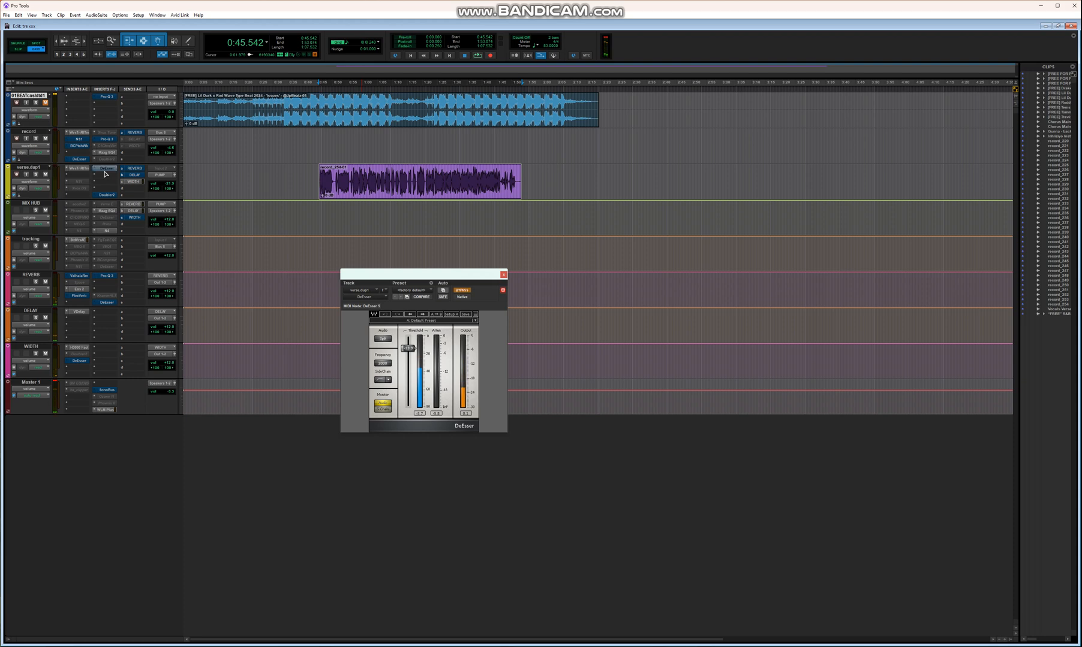
mouse_move(106, 168)
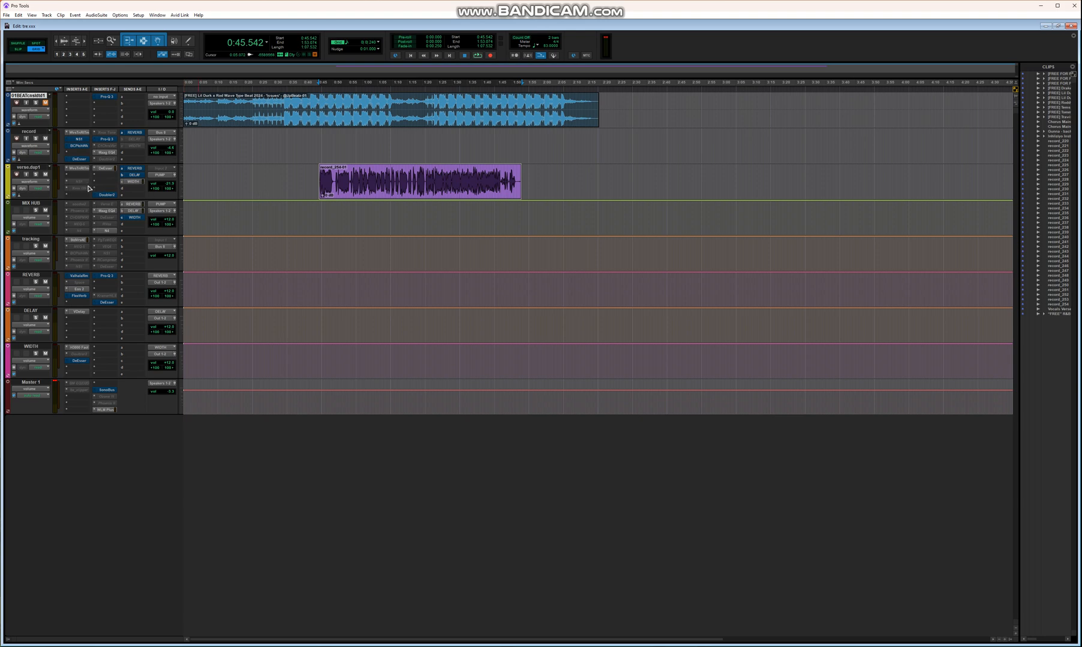
mouse_move(90, 187)
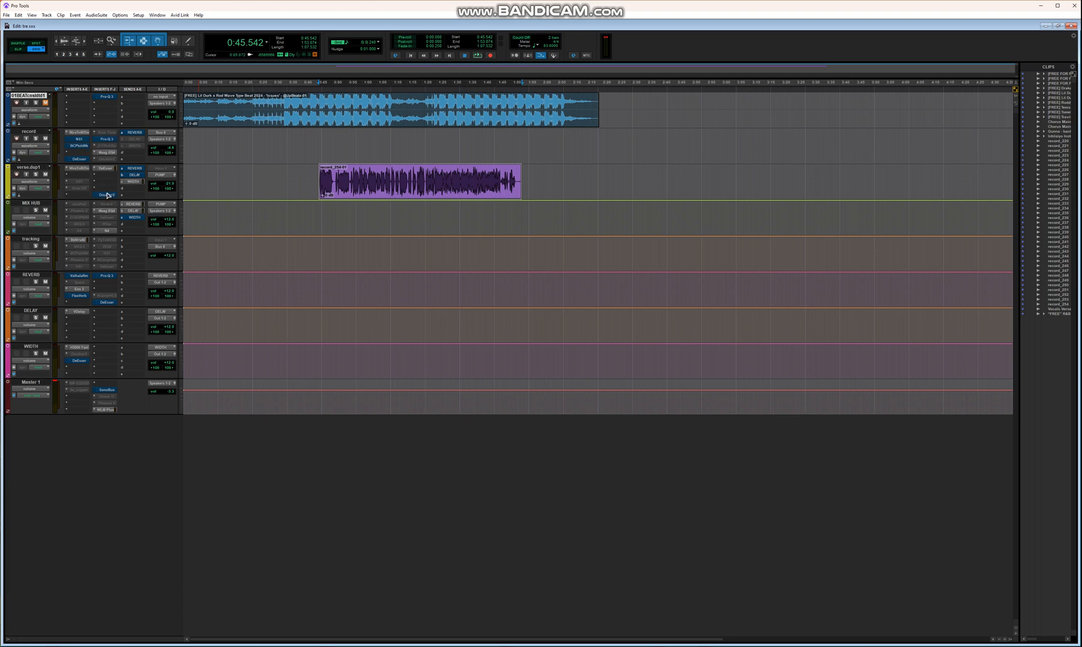
mouse_move(108, 168)
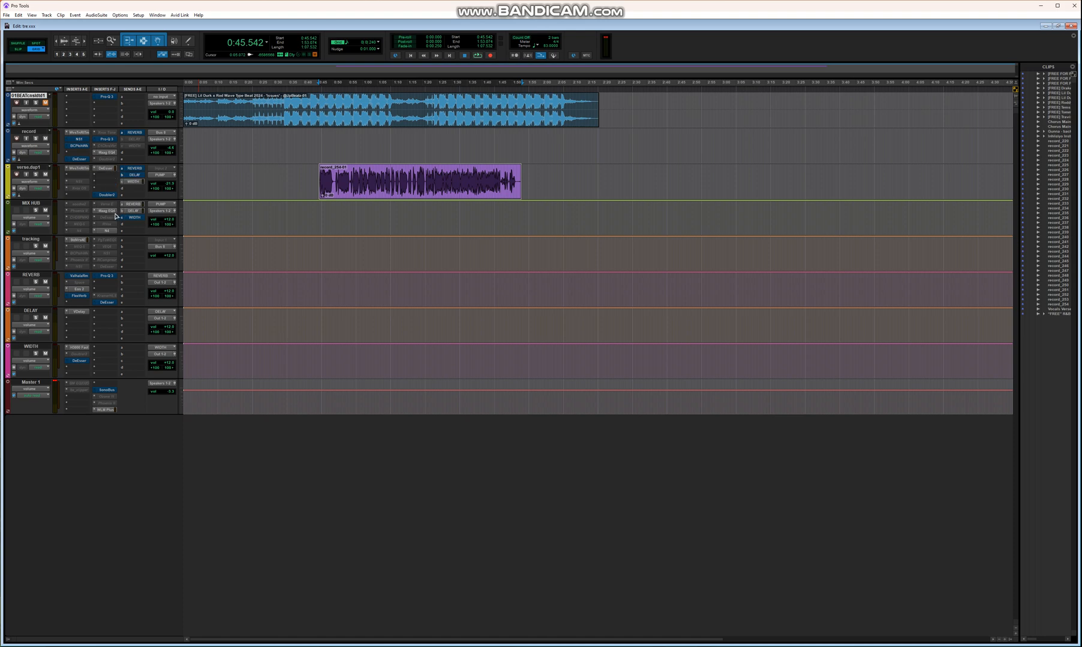
left_click(105, 210)
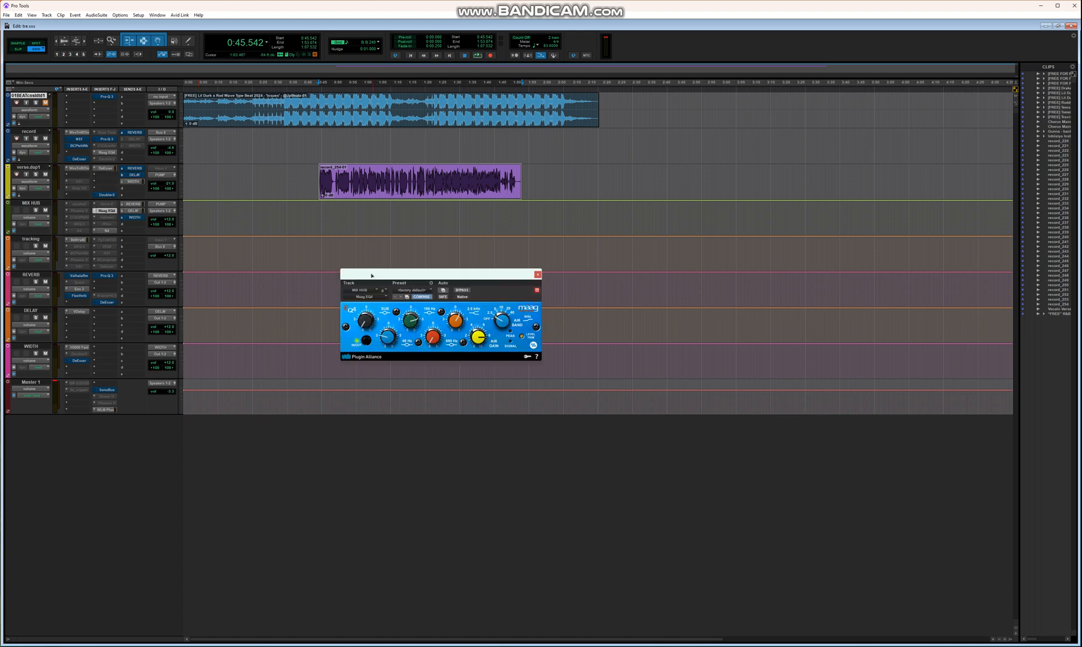
left_click_drag(439, 274, 362, 262)
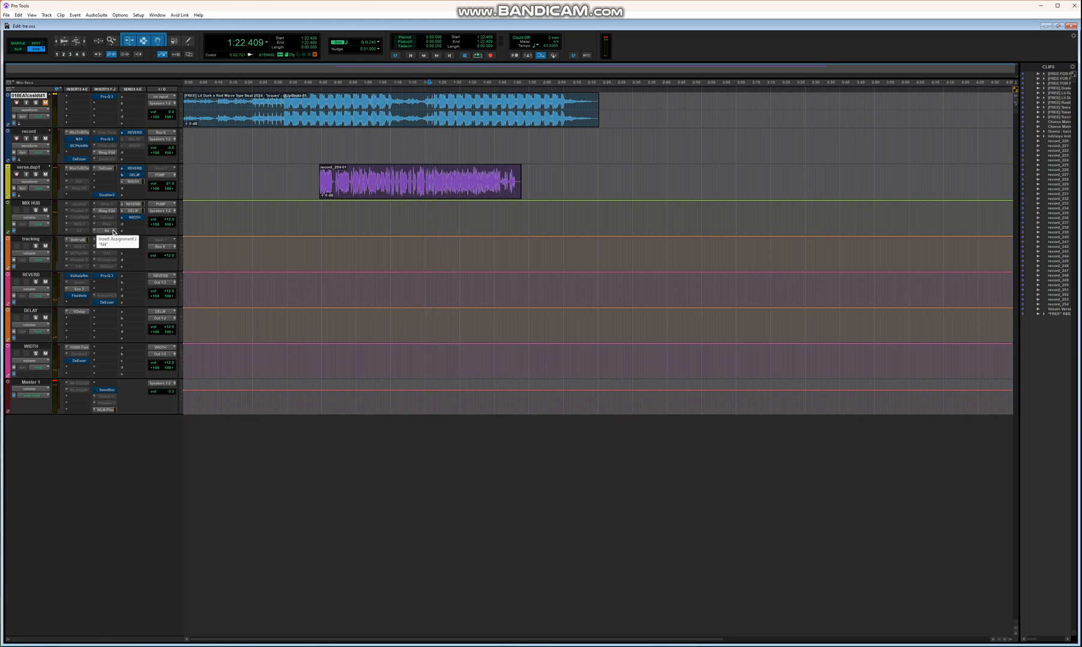
left_click(107, 231)
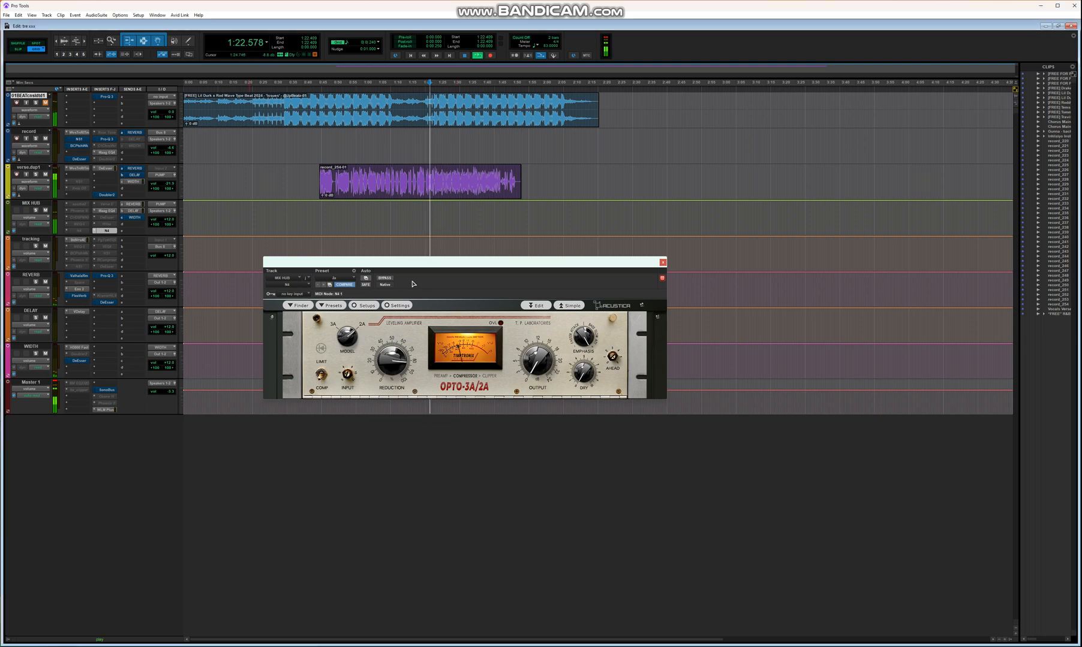
left_click(384, 278)
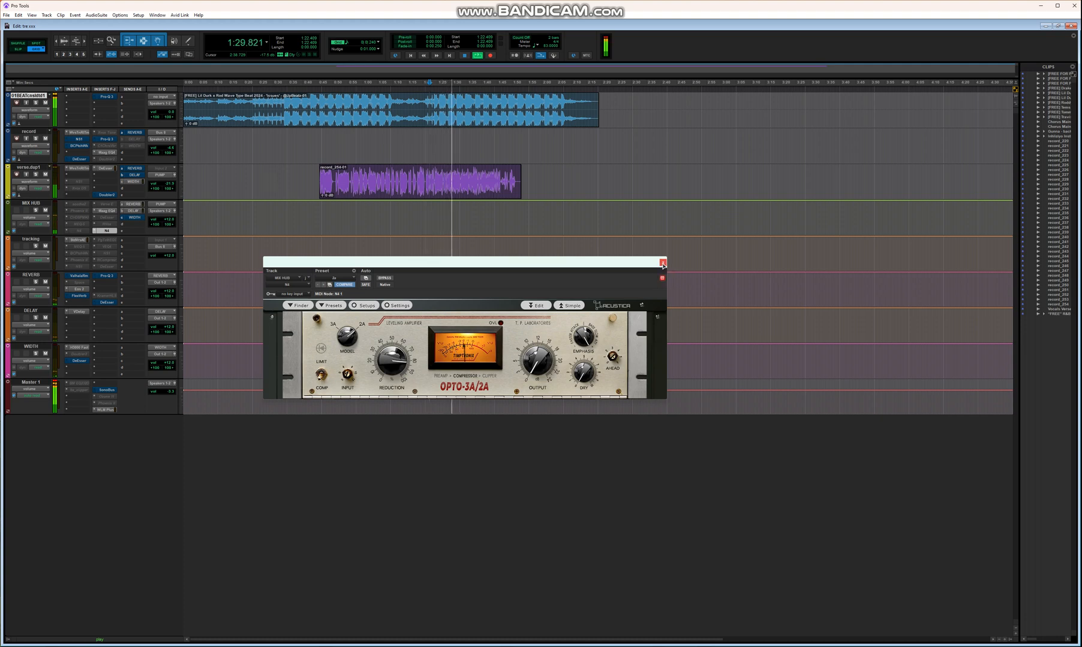
left_click(662, 263)
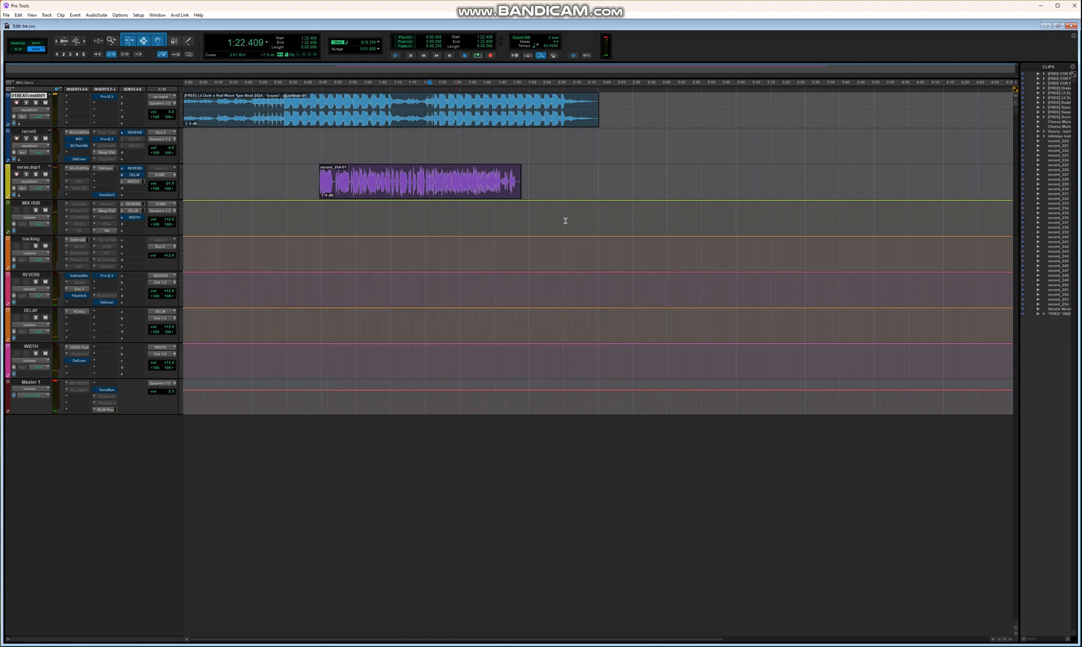